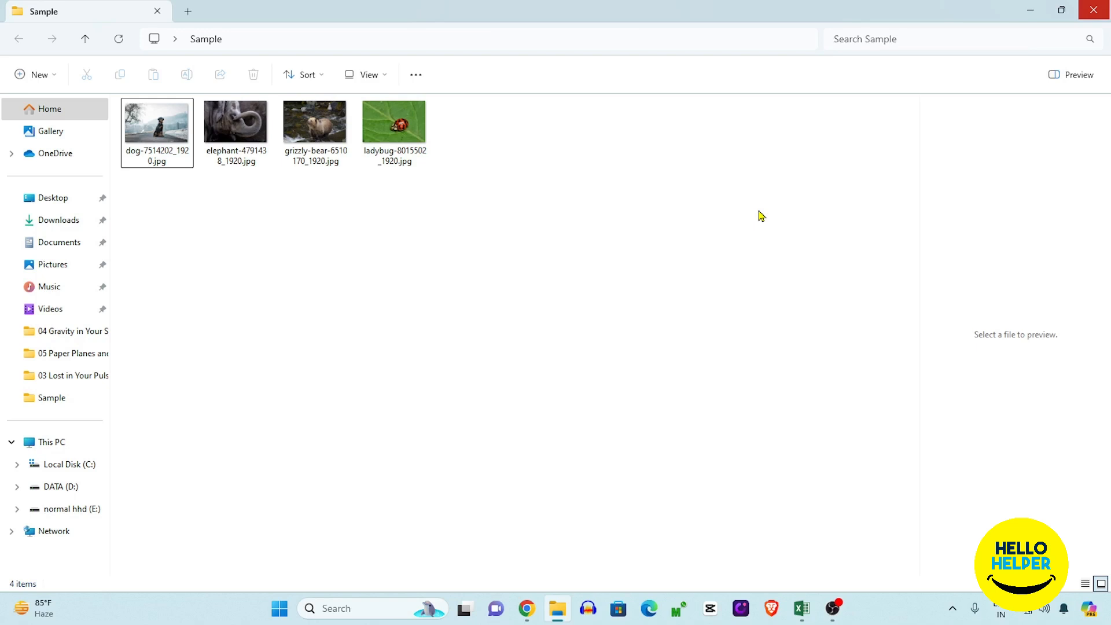
{"action": "mouse_move", "coordinate": [755, 222]}
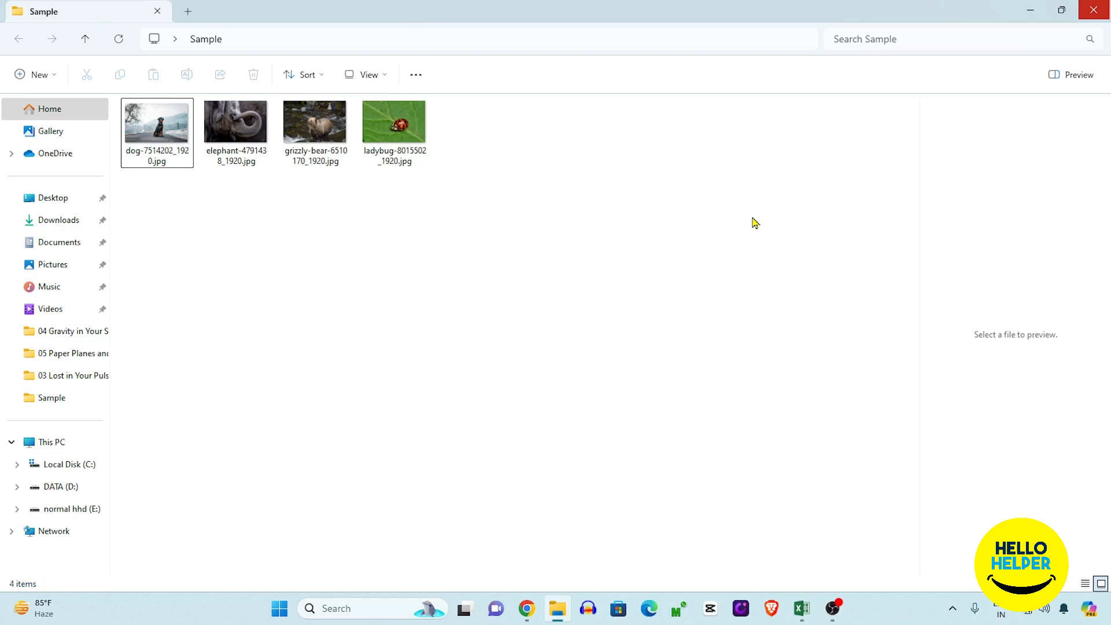
Search Start for "photos" and launch the Photos app.
{"action": "type", "text": "ph"}
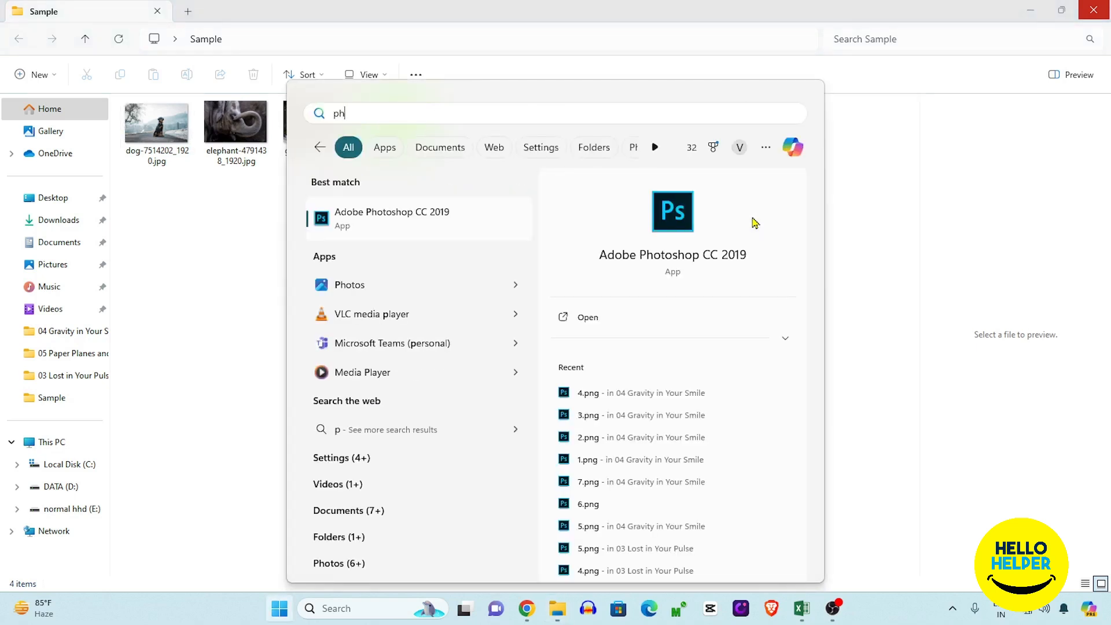
{"action": "type", "text": "otos"}
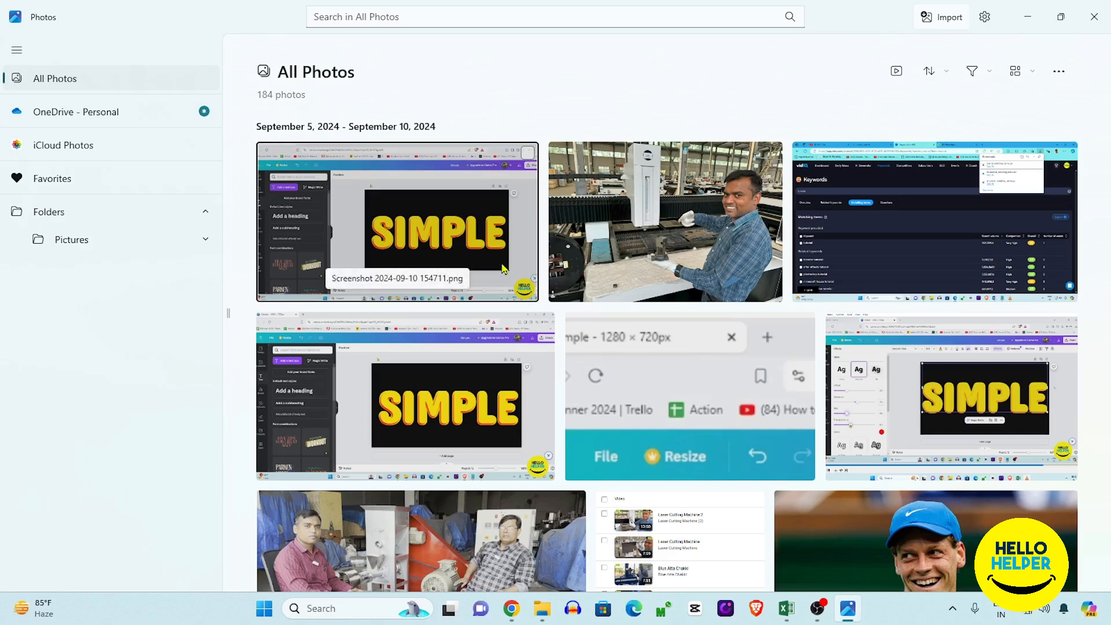
{"action": "mouse_move", "coordinate": [300, 311]}
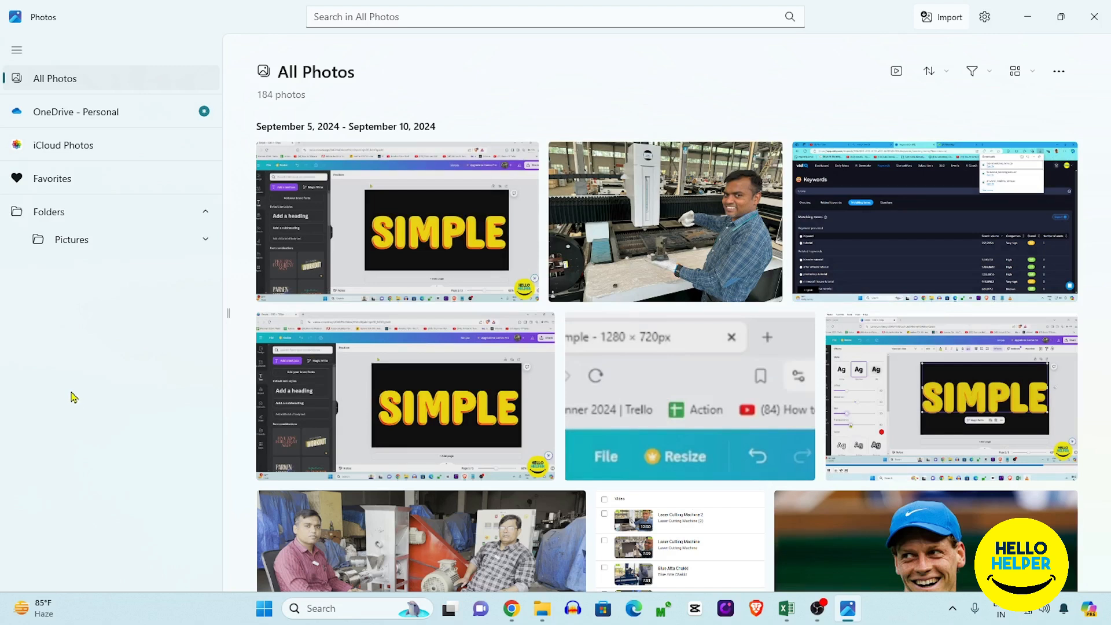
{"action": "mouse_move", "coordinate": [39, 27]}
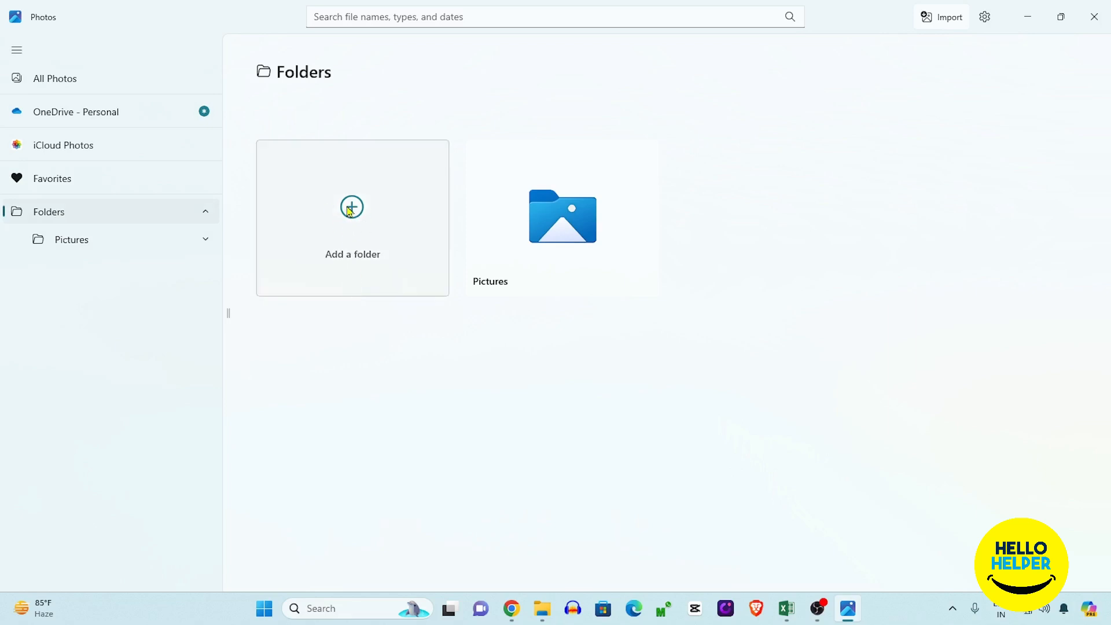
From the Folders view, begin adding a new folder via the Add a folder tile.
{"action": "left_click", "coordinate": [352, 218]}
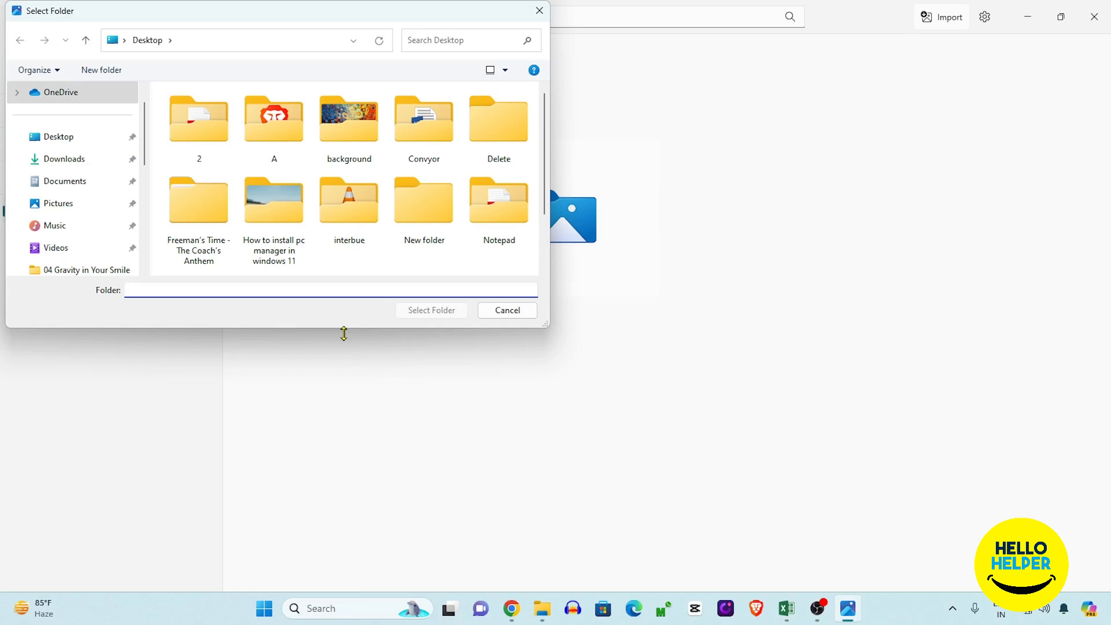
Choose the Desktop's Sample folder in the picker and confirm adding it to the library.
{"action": "left_click", "coordinate": [330, 290]}
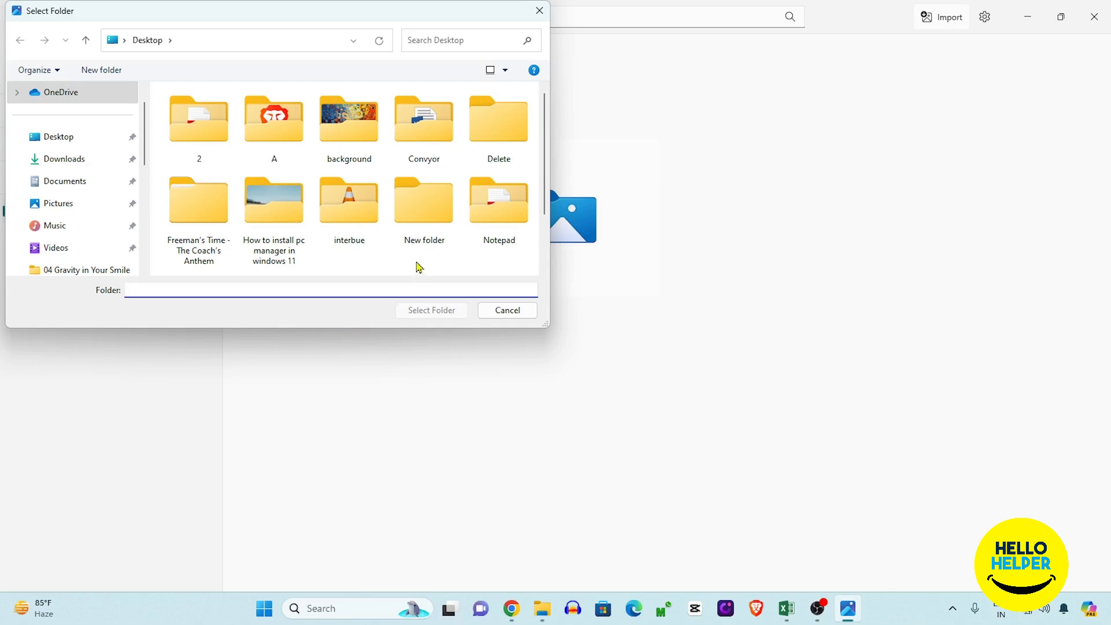
{"action": "scroll", "scroll_direction": "down", "scroll_amount": 3}
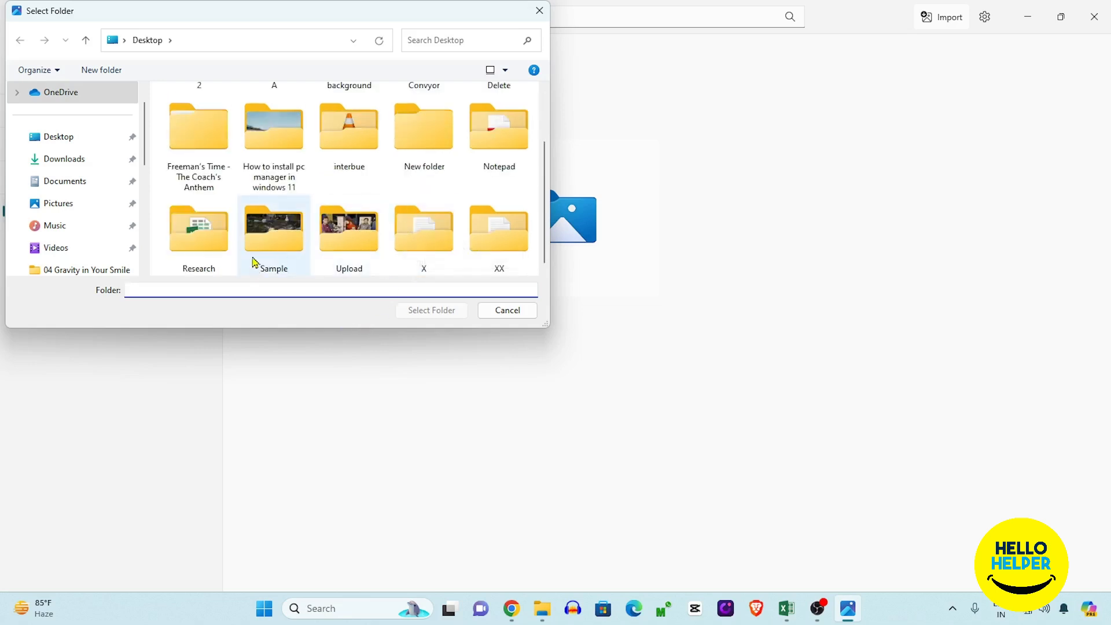
{"action": "left_click", "coordinate": [273, 228]}
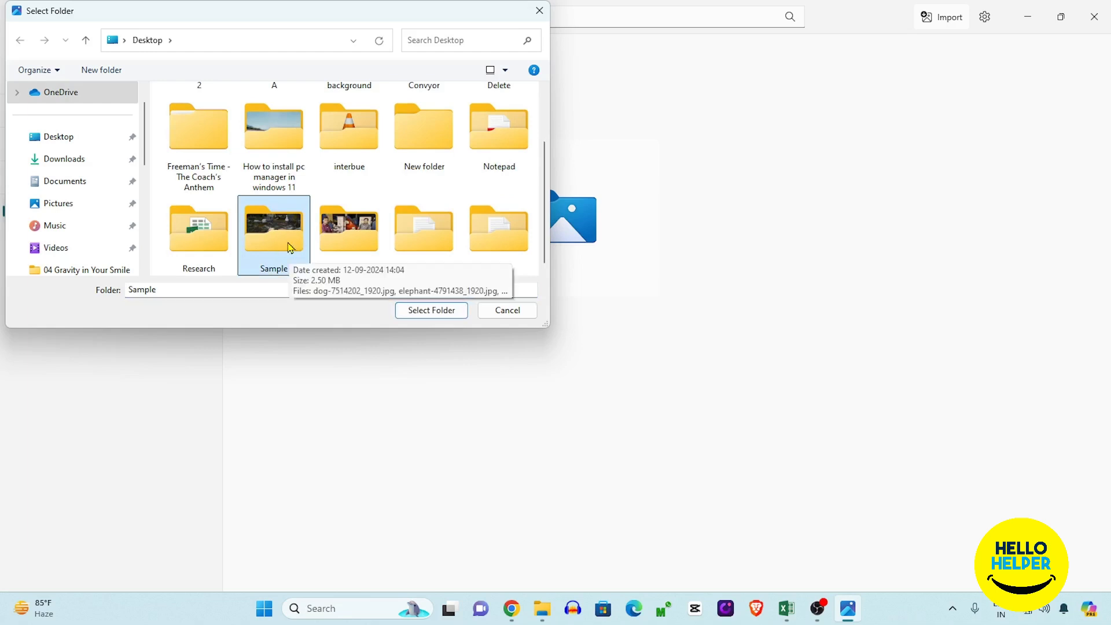
{"action": "mouse_move", "coordinate": [279, 253]}
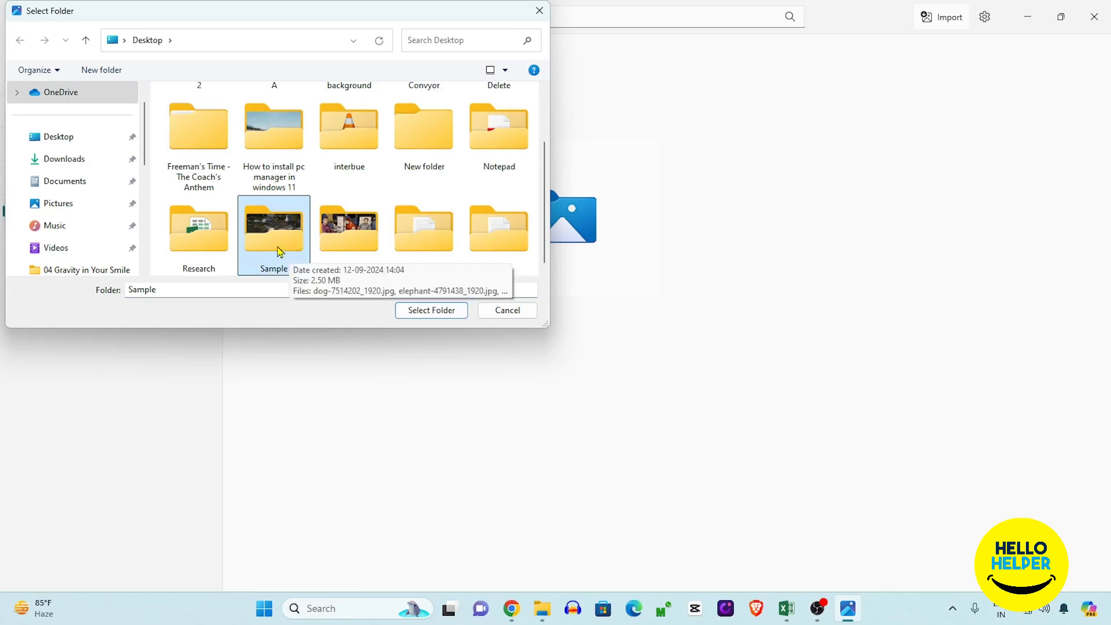
{"action": "mouse_move", "coordinate": [279, 247]}
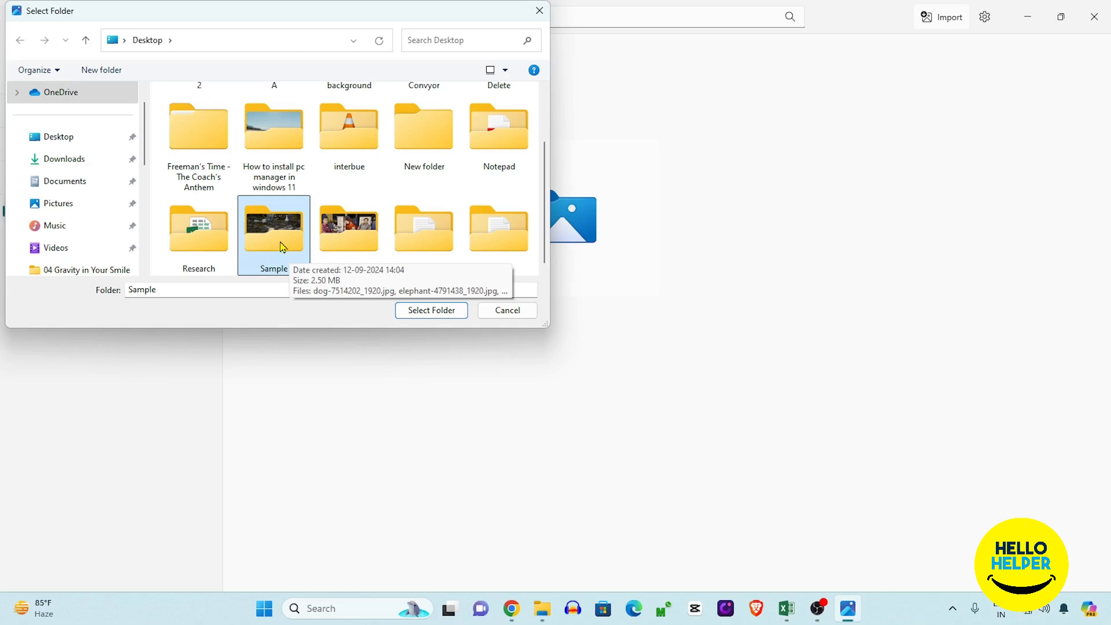
{"action": "mouse_move", "coordinate": [277, 248]}
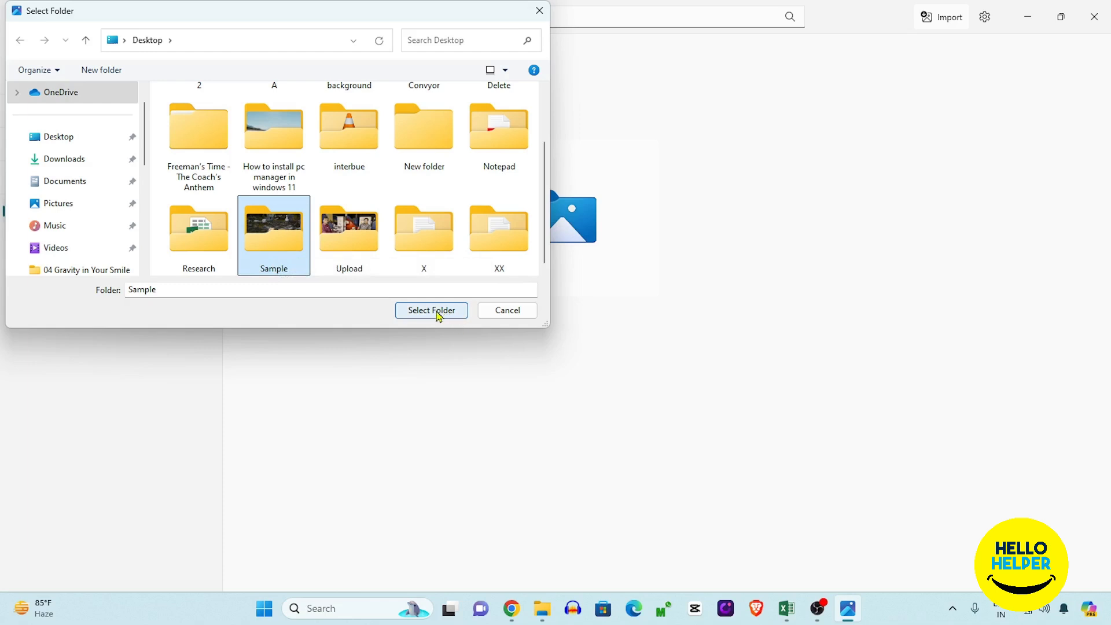
{"action": "left_click", "coordinate": [431, 310]}
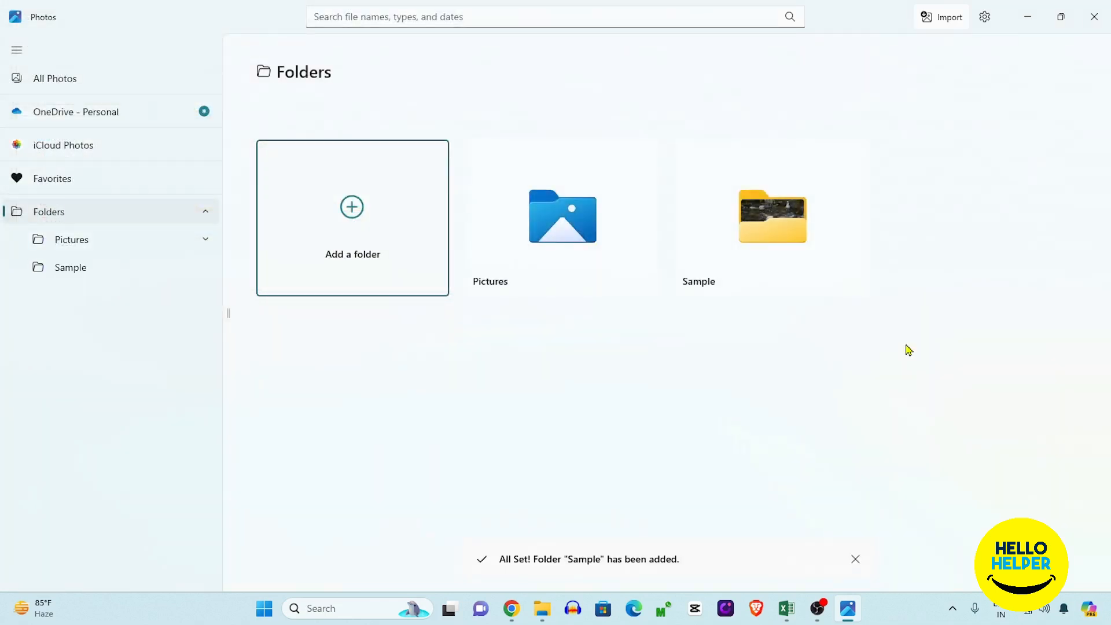
{"action": "mouse_move", "coordinate": [841, 189]}
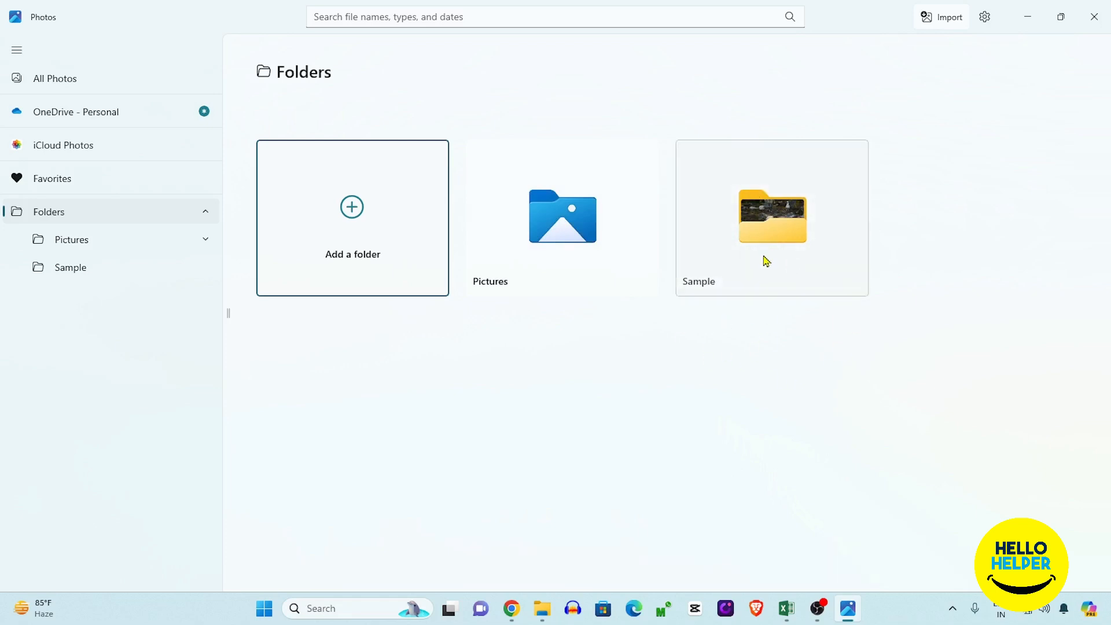
{"action": "mouse_move", "coordinate": [772, 216]}
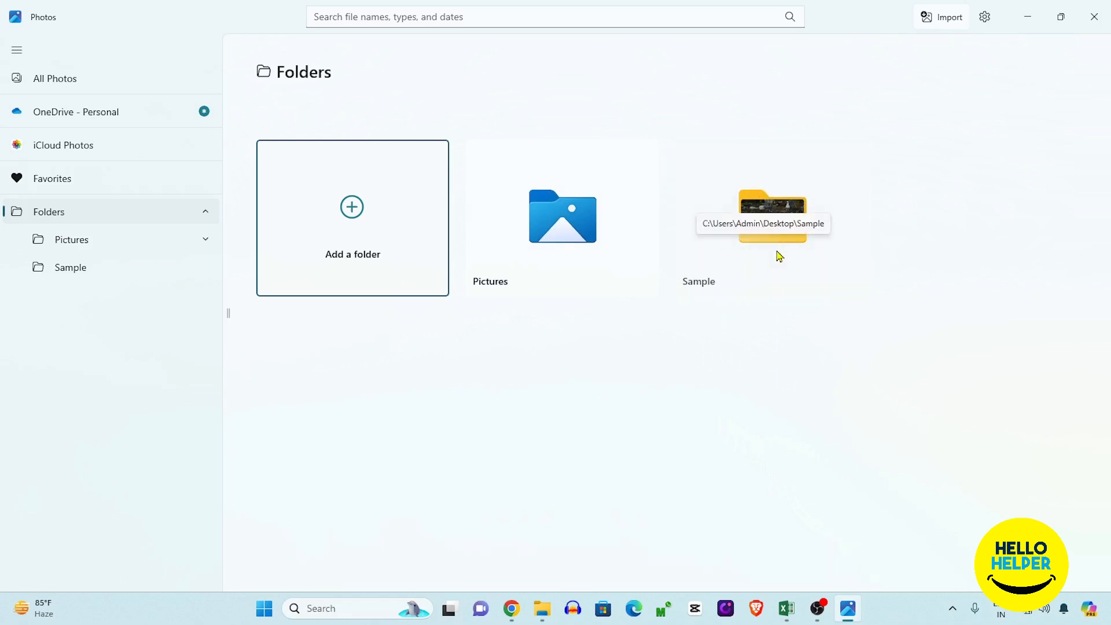
Show the Sample folder's four animal photos by opening its tile.
{"action": "left_click", "coordinate": [772, 206]}
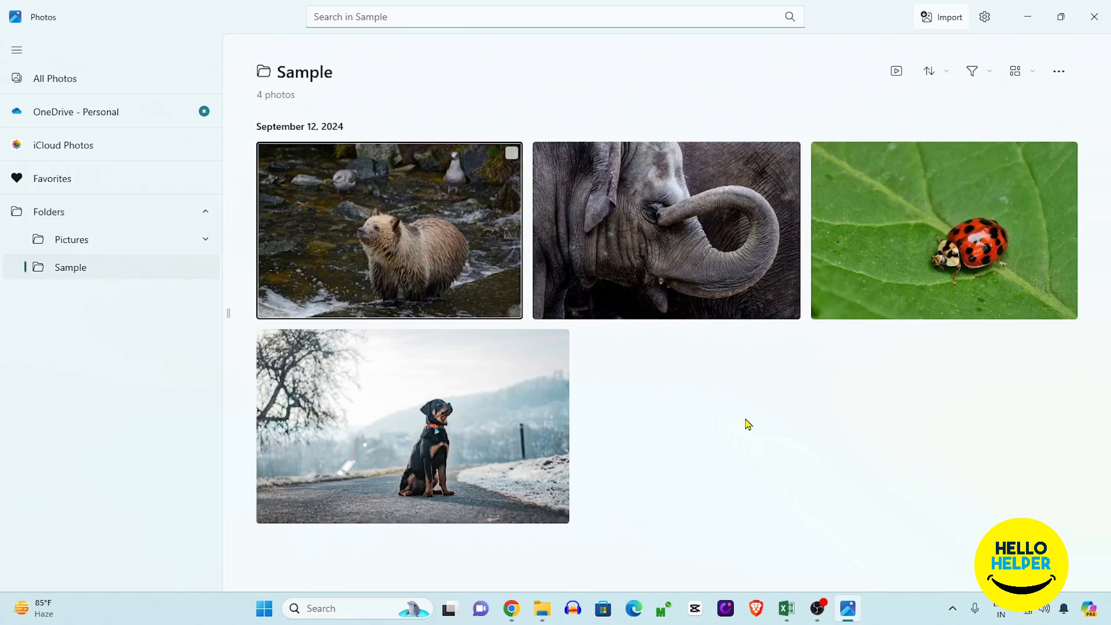